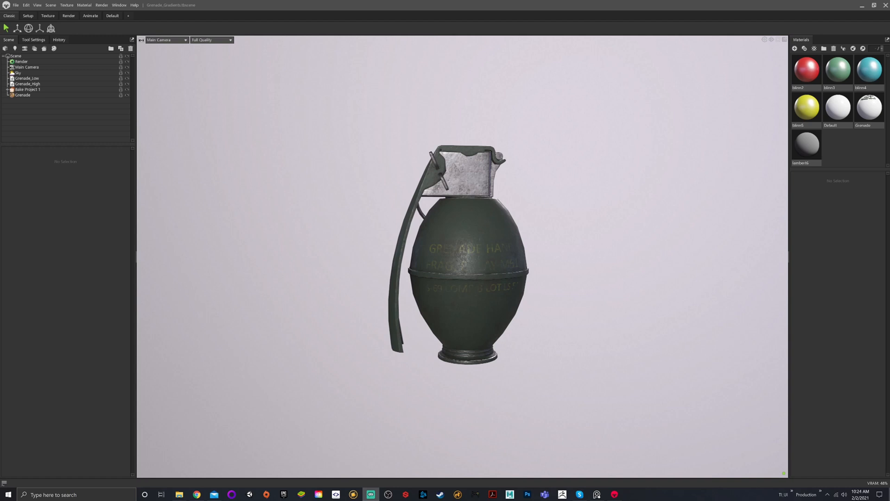
mouse_move(852, 443)
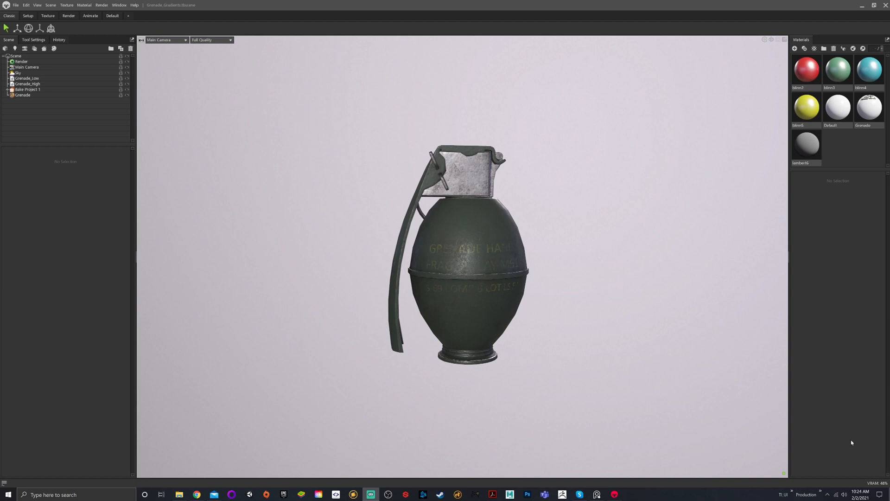
mouse_move(354, 139)
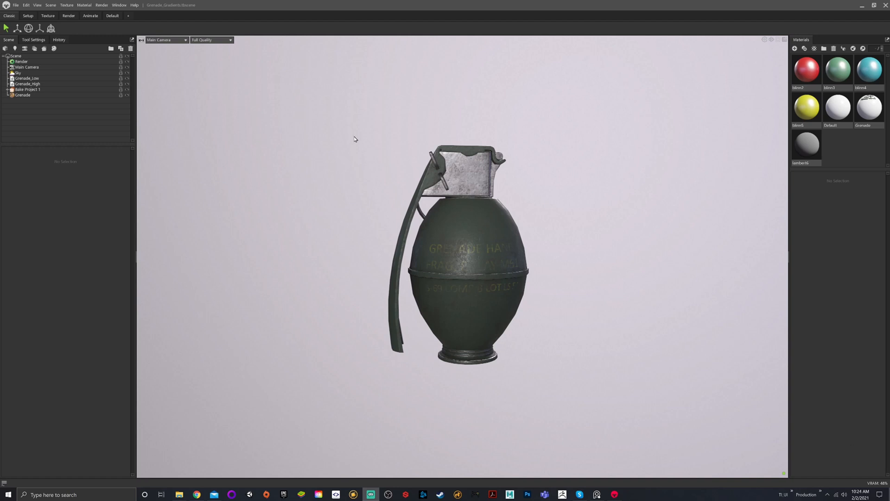
mouse_move(359, 300)
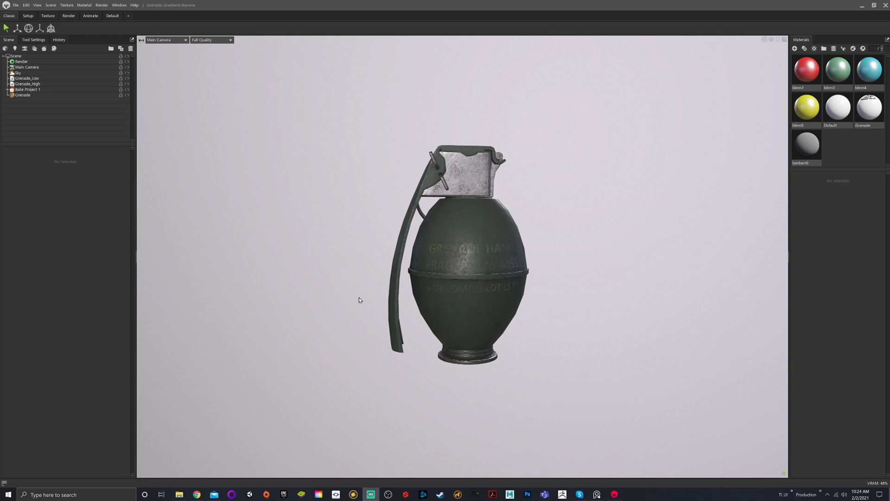
mouse_move(427, 142)
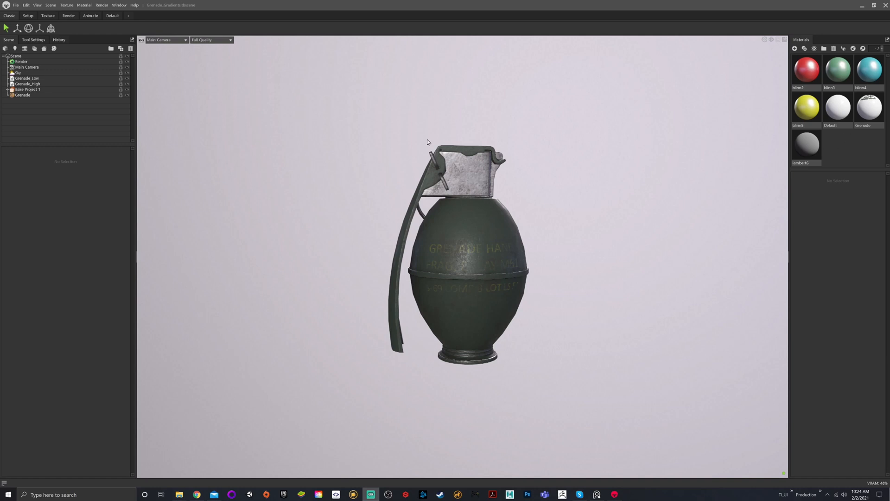
- Select the Grenade material sphere to display its settings
left_click(66, 5)
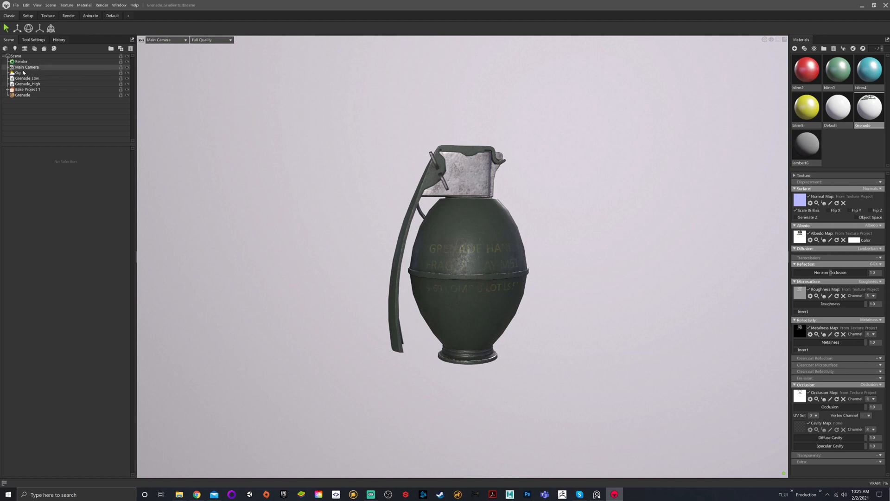
left_click(18, 73)
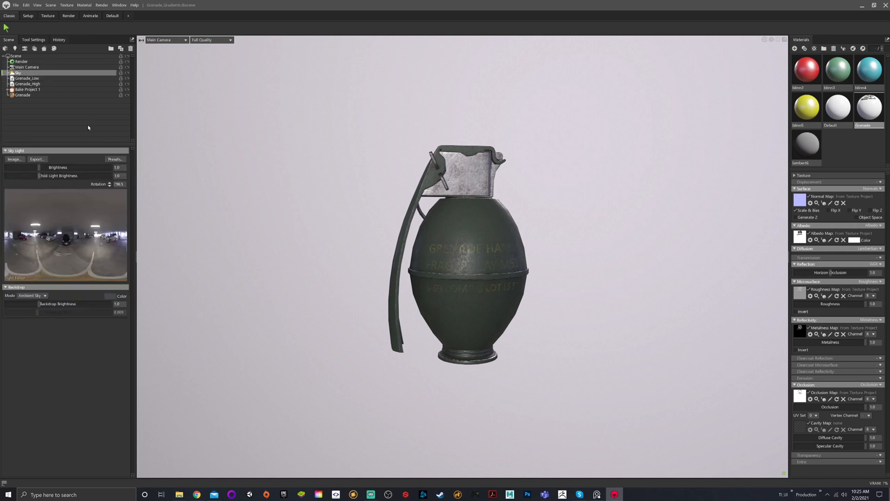
left_click(47, 15)
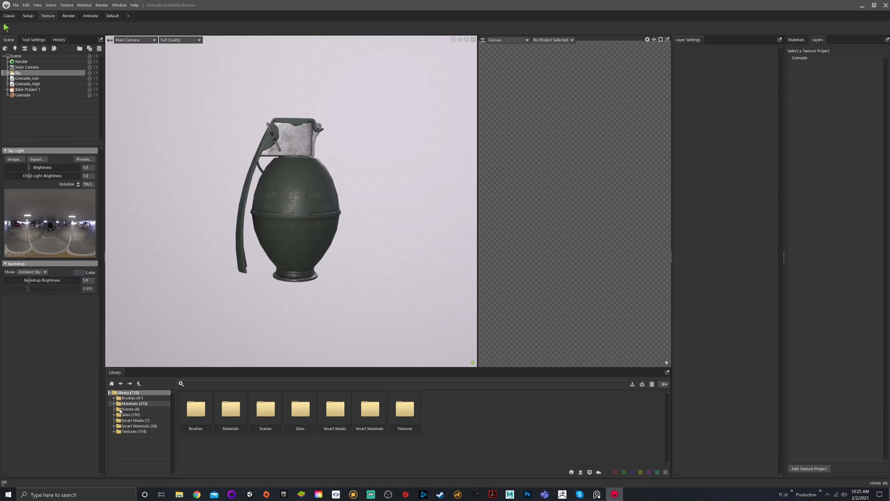
left_click(129, 414)
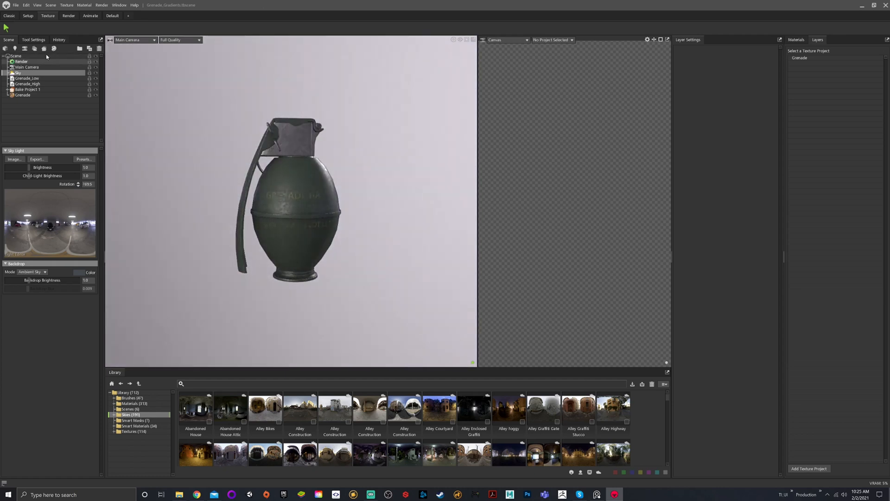
left_click(796, 39)
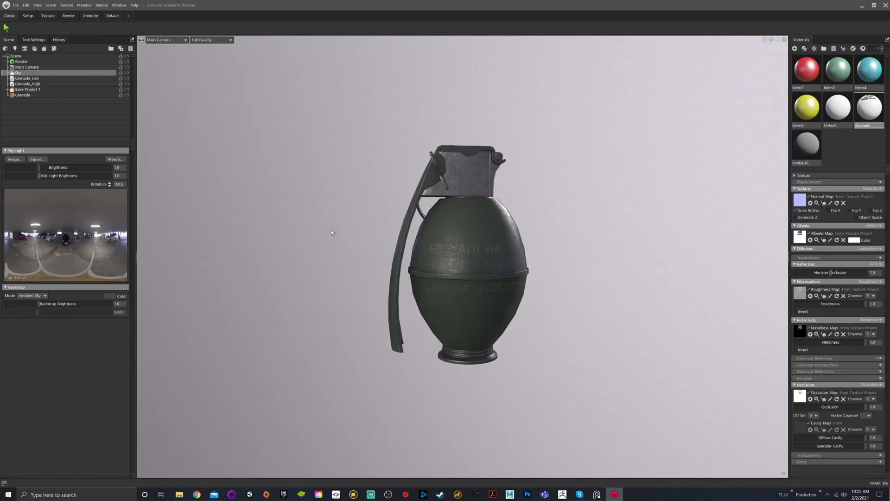
left_click(28, 15)
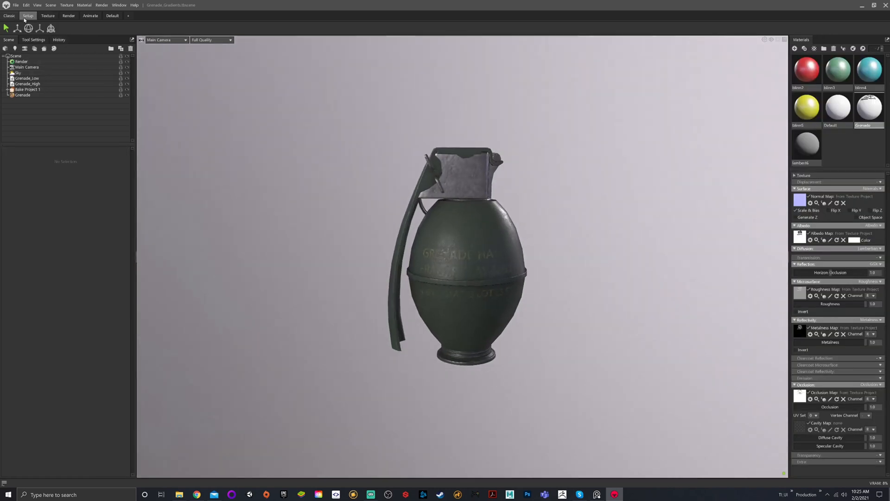
- Open the Export Model dialog from File > Export > Model File
left_click(16, 5)
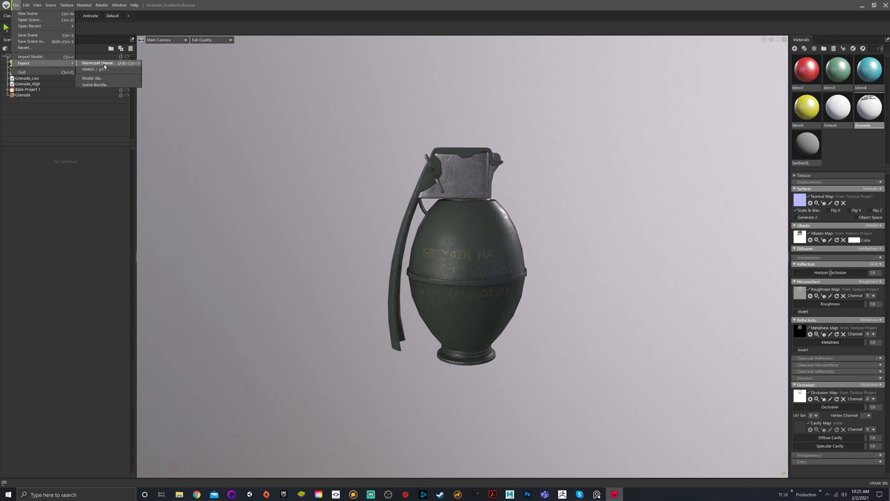
mouse_move(95, 69)
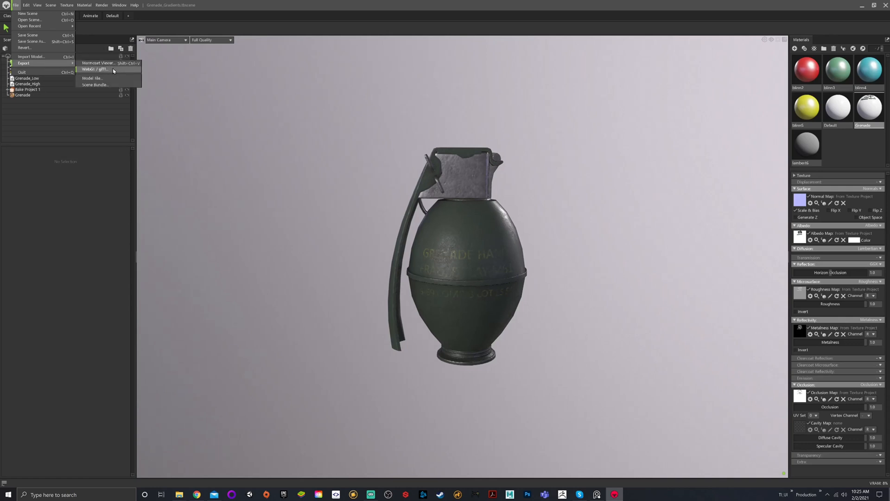
mouse_move(111, 74)
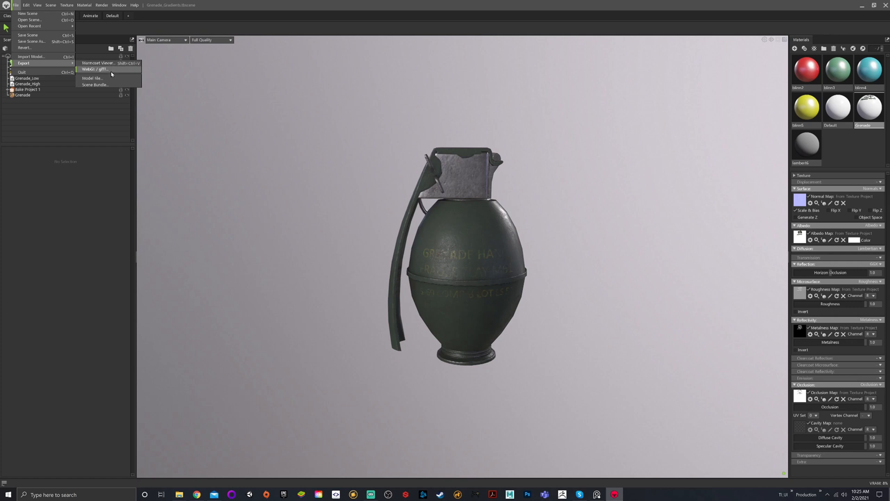
mouse_move(114, 81)
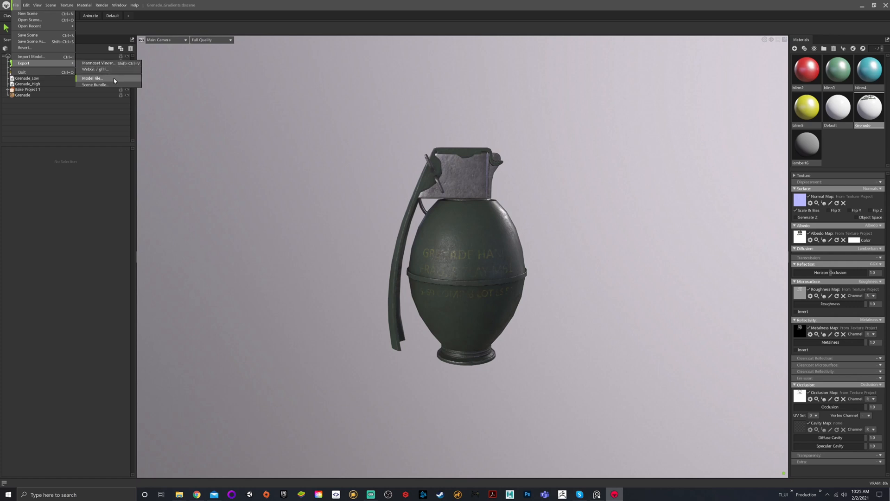
mouse_move(94, 84)
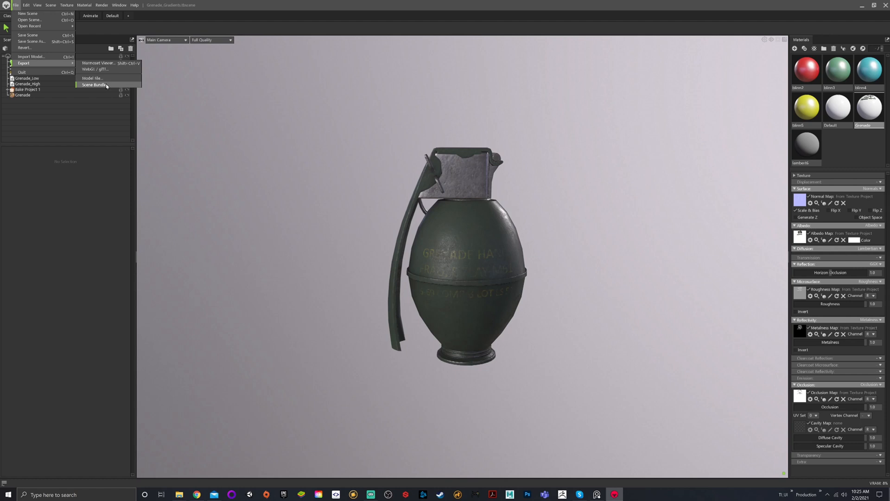
mouse_move(91, 78)
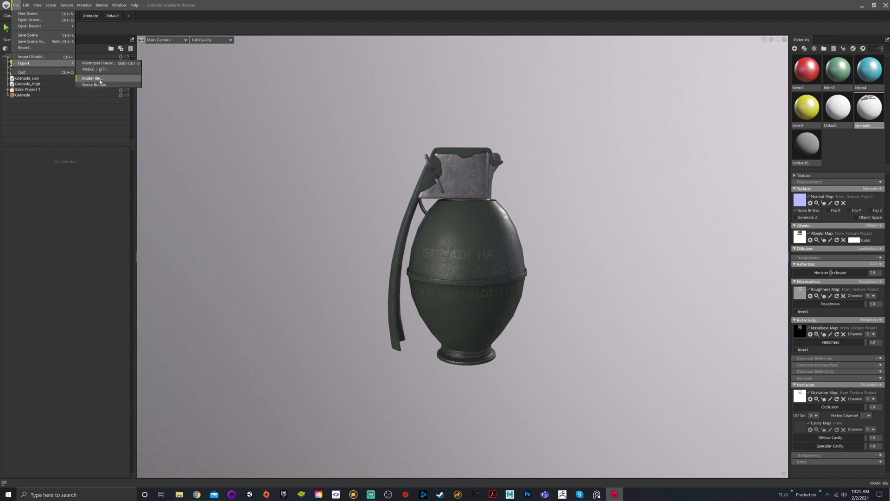
left_click(92, 77)
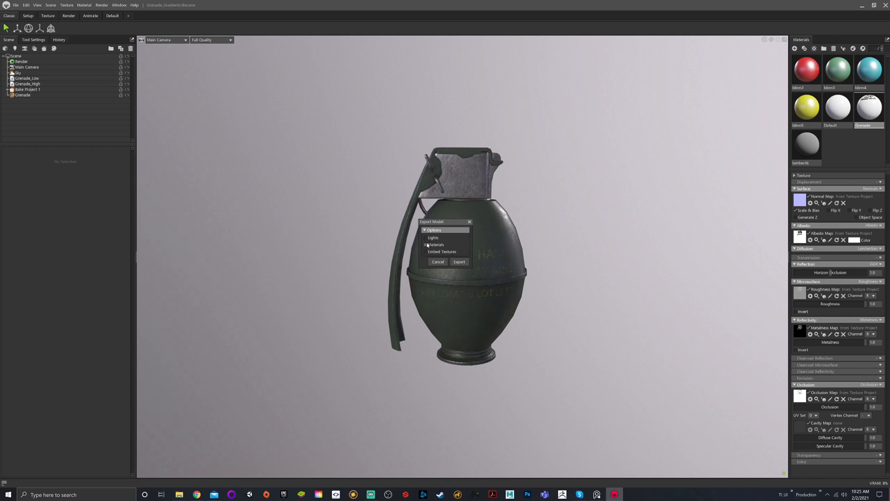
- Export the grenade without materials as 'Grenade Marmo.fbx' in Autodesk FBX format
left_click(427, 245)
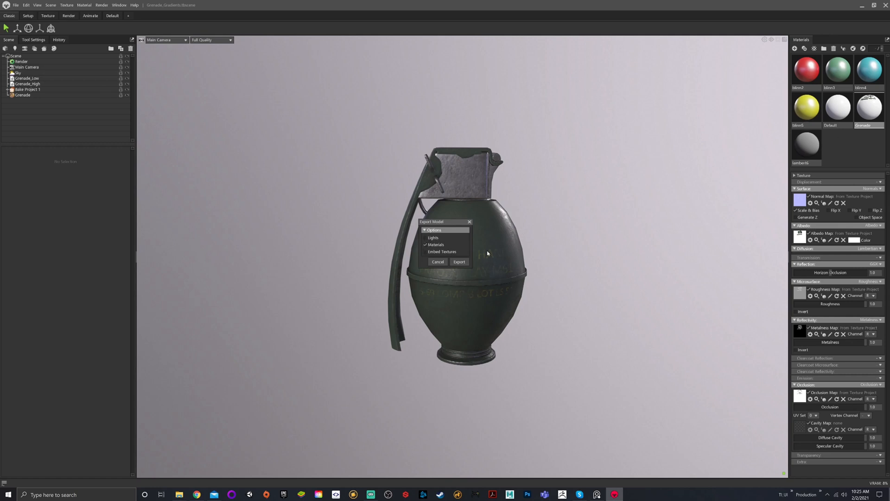
left_click(425, 244)
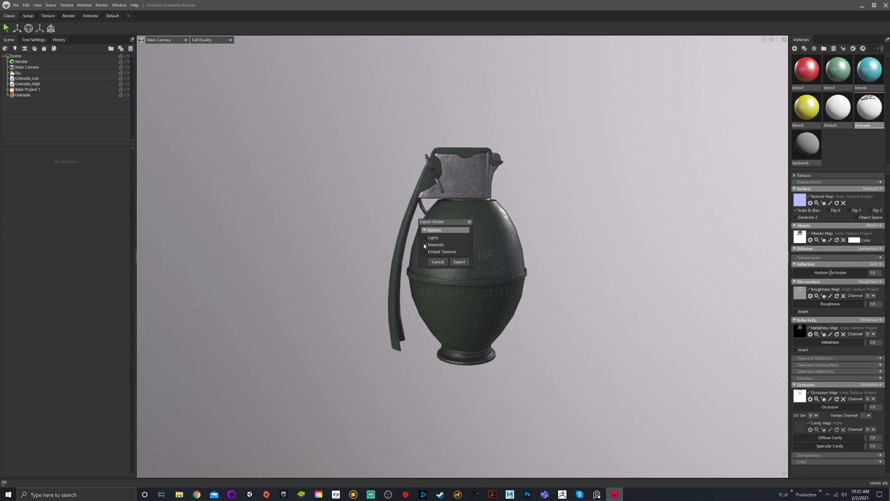
left_click(459, 262)
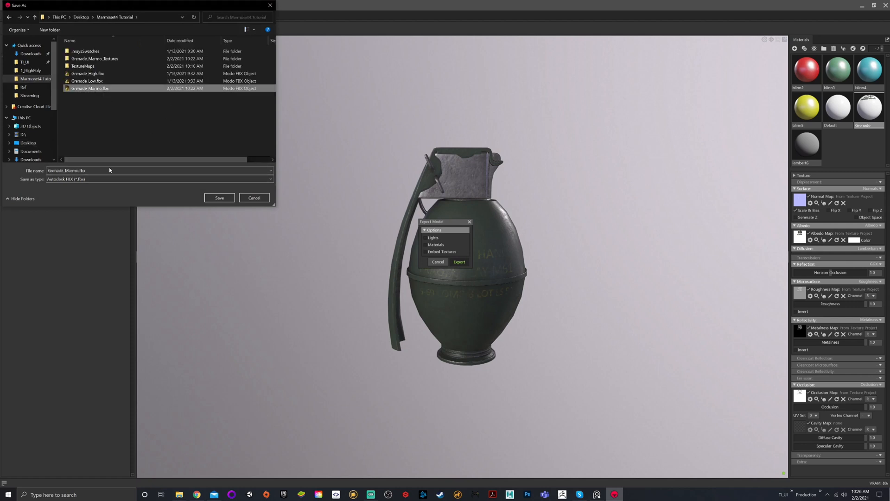
left_click(157, 179)
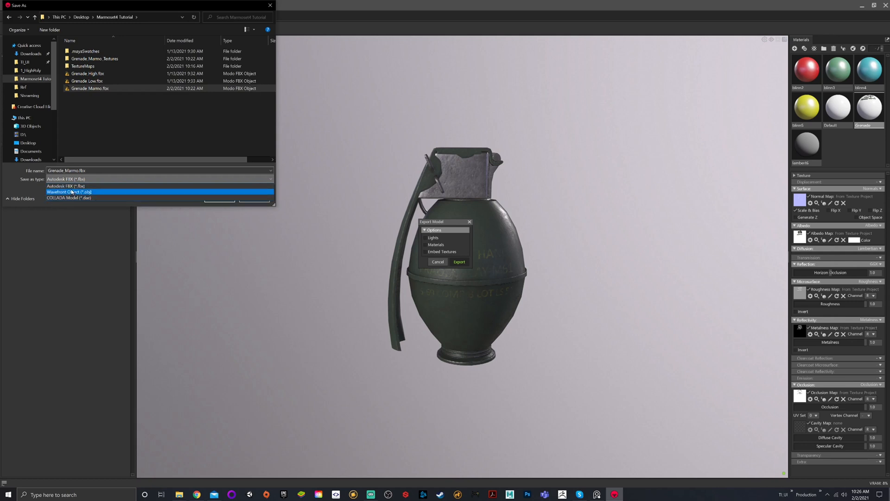
left_click(66, 179)
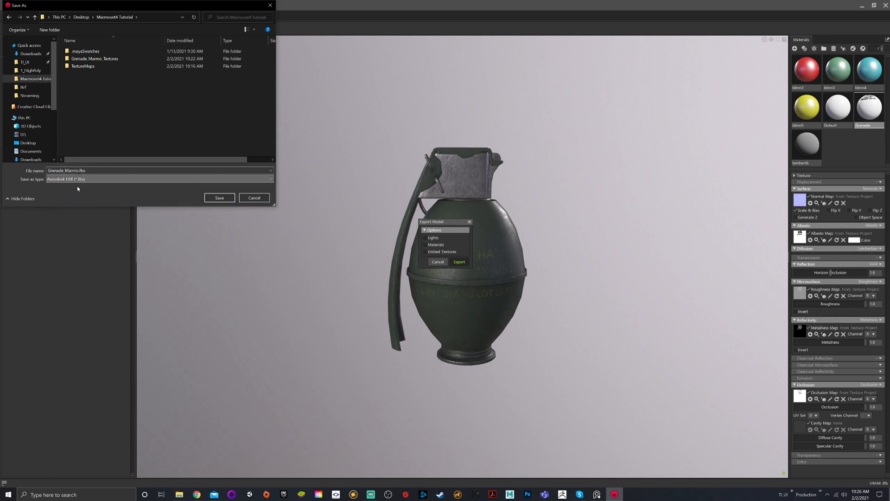
left_click(219, 198)
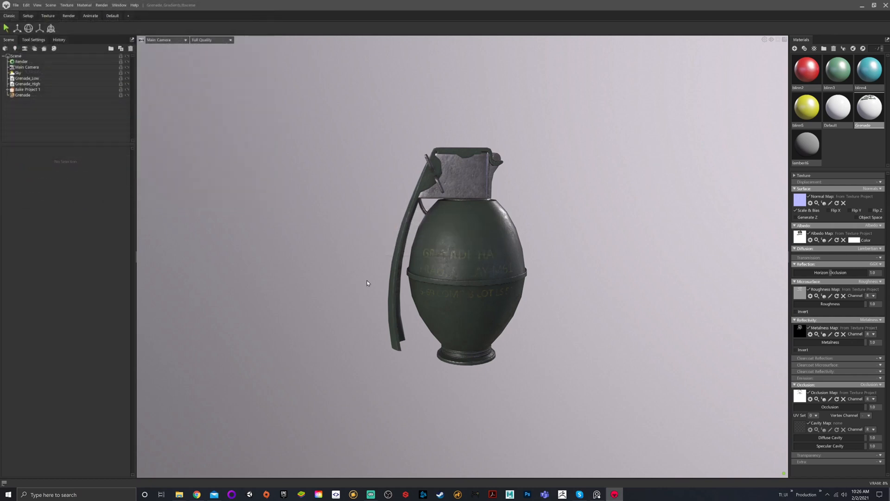
mouse_move(362, 167)
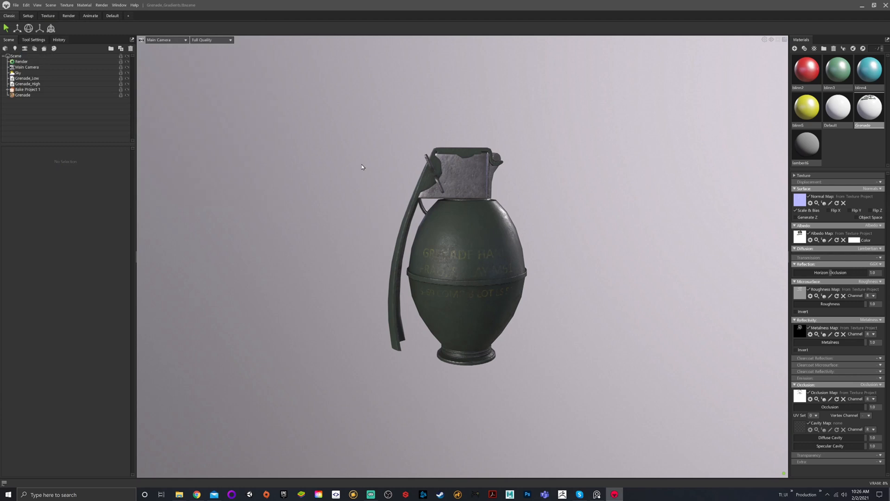
mouse_move(518, 181)
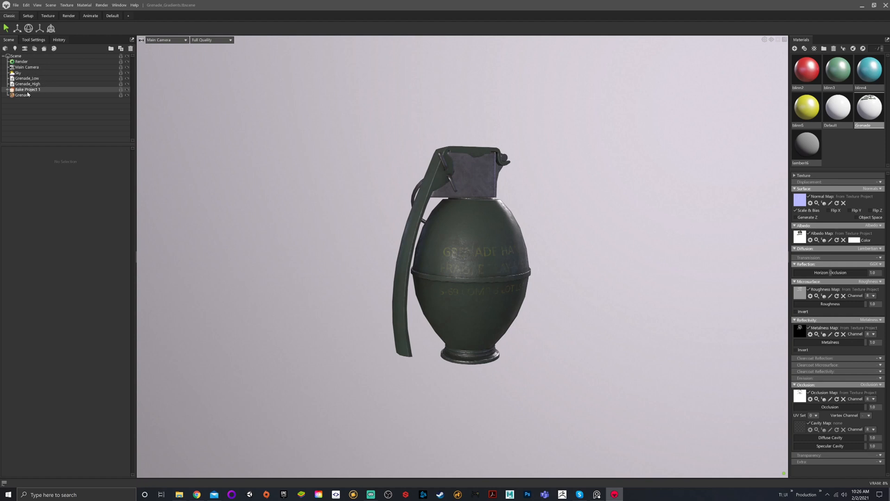
- Select the Grenade texture project in the Scene outliner to display its settings
left_click(23, 95)
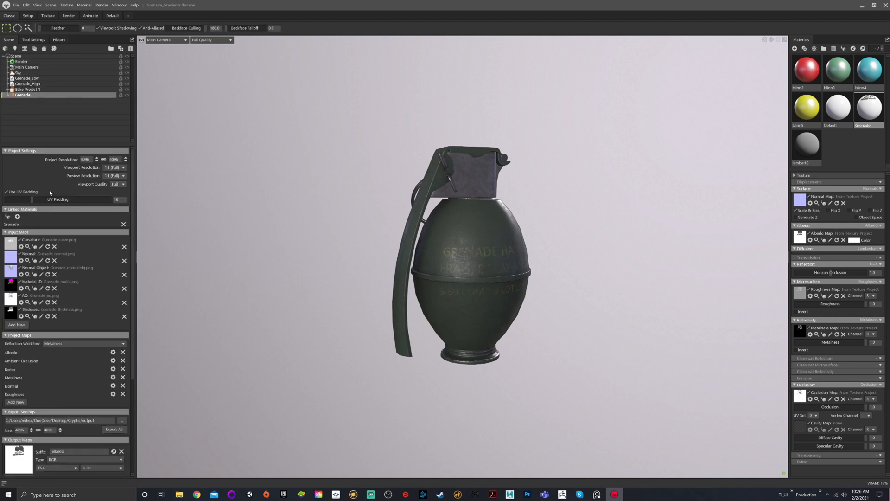
mouse_move(128, 262)
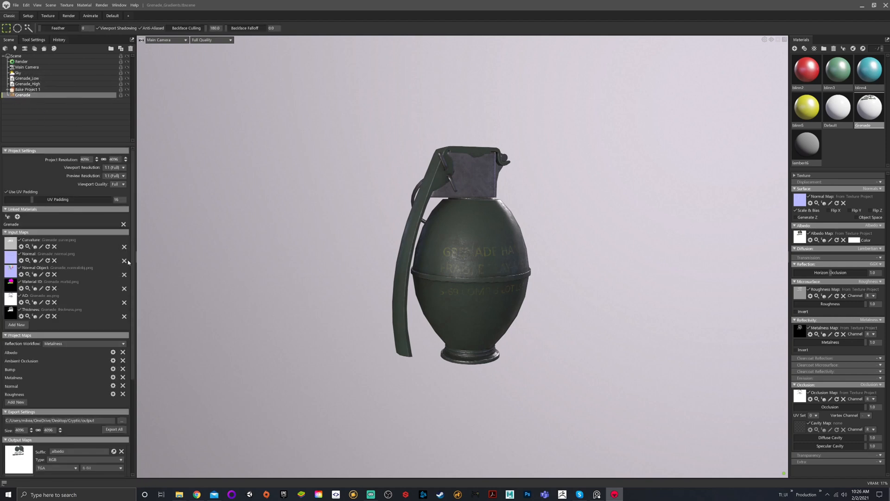
scroll("down", 3)
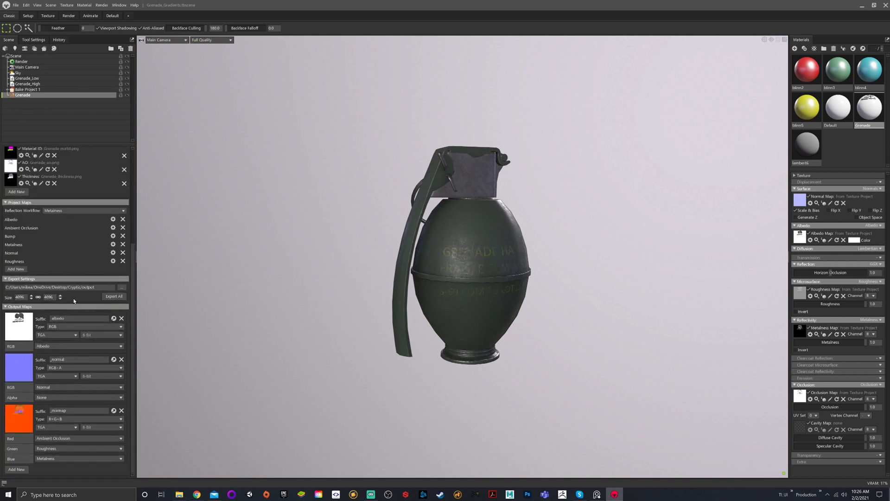
mouse_move(36, 319)
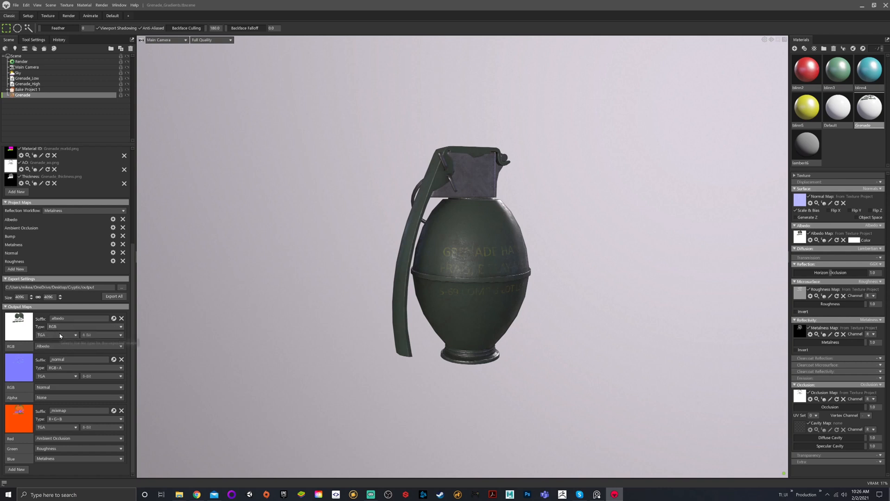
mouse_move(56, 353)
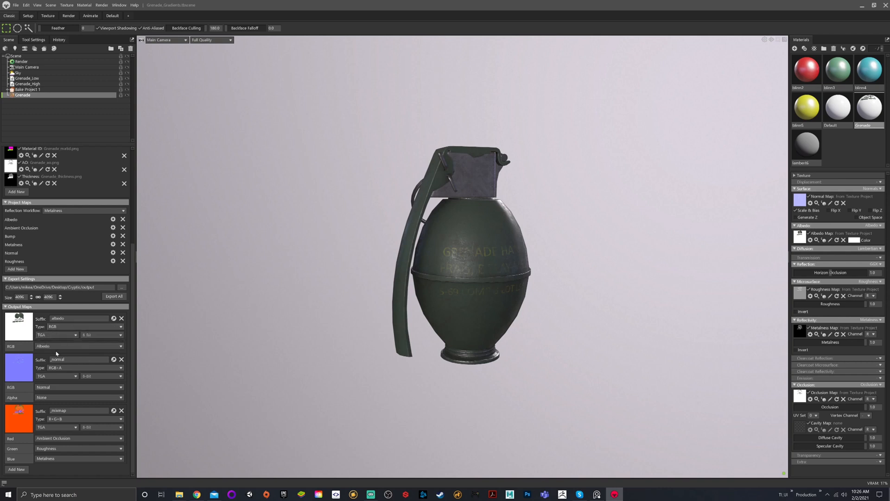
left_click(78, 347)
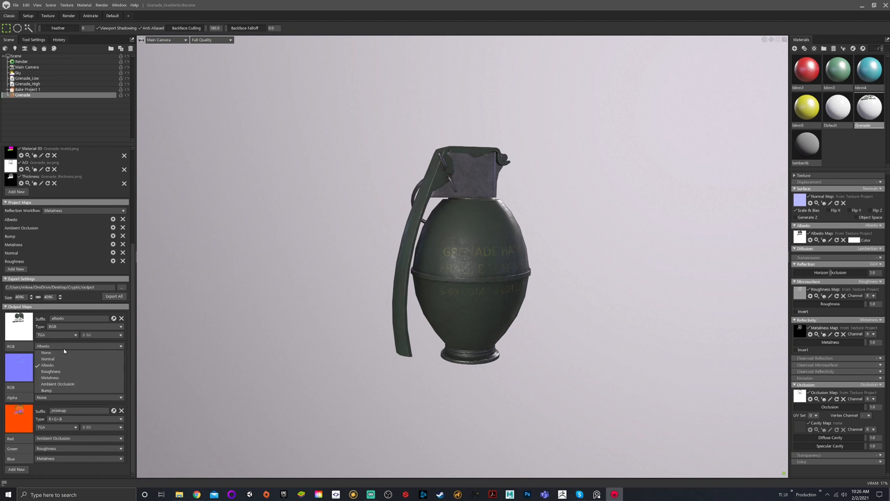
left_click(47, 359)
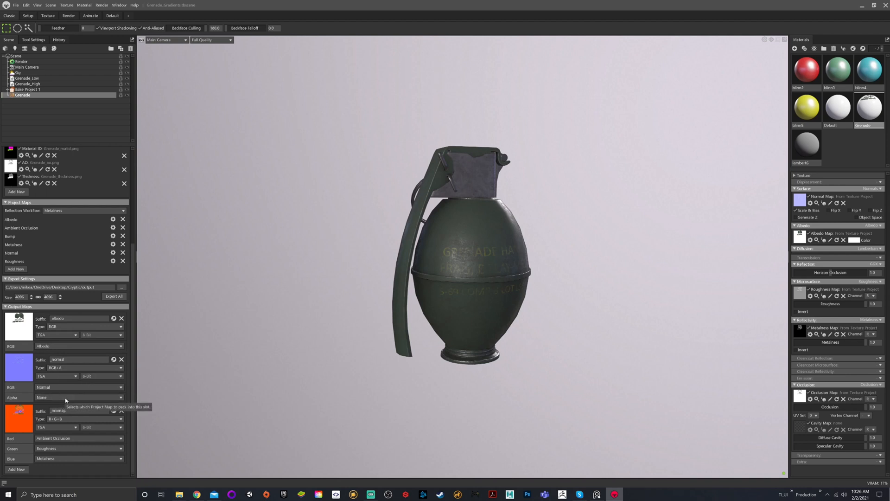
mouse_move(113, 397)
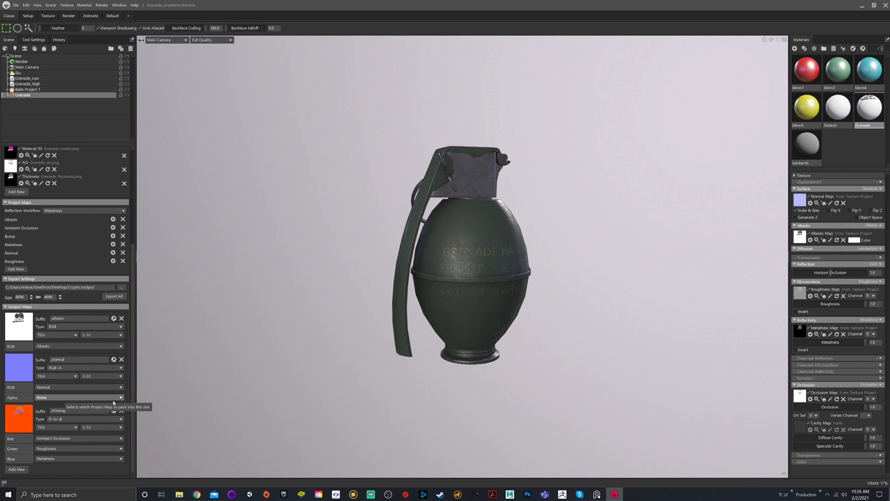
mouse_move(100, 401)
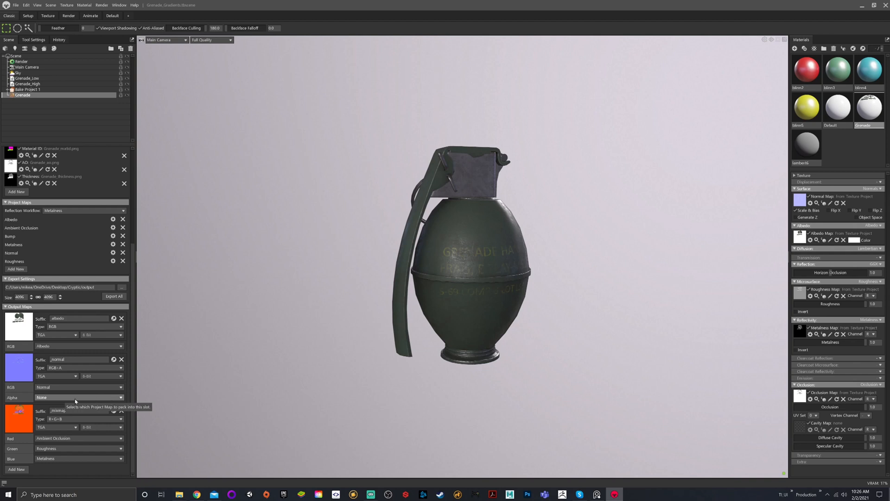
mouse_move(273, 352)
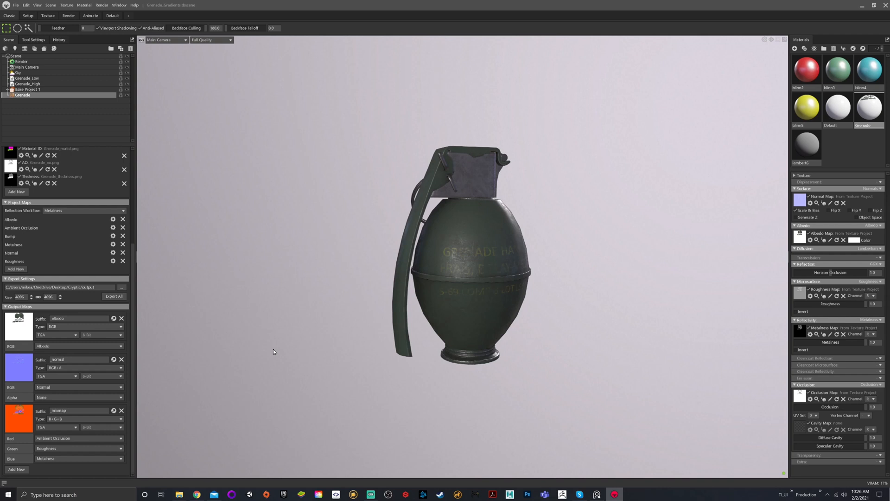
mouse_move(35, 425)
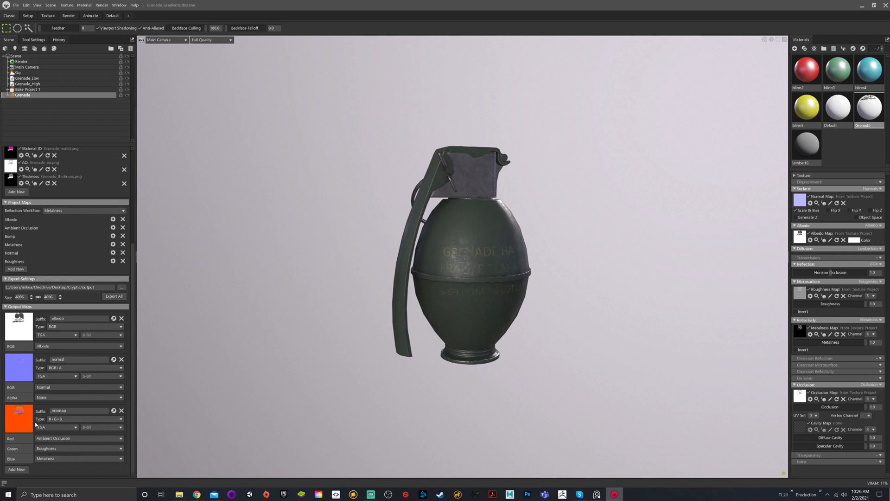
mouse_move(57, 432)
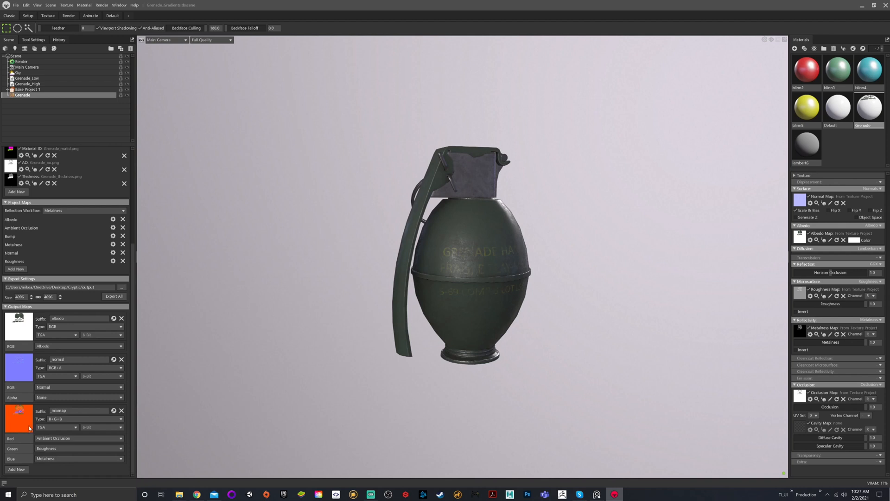
mouse_move(74, 471)
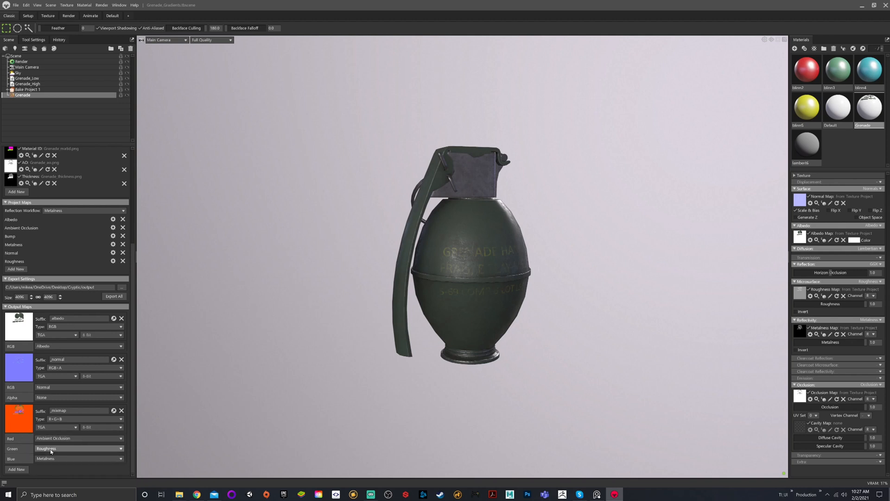
mouse_move(176, 404)
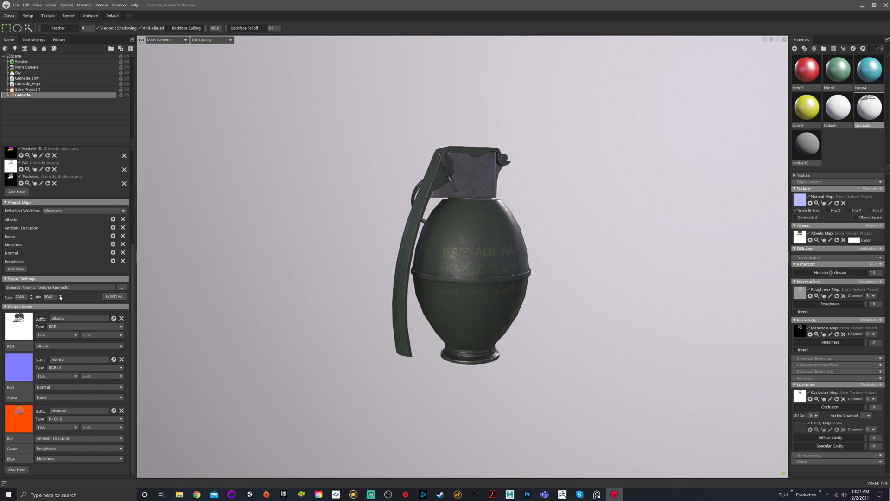
mouse_move(60, 297)
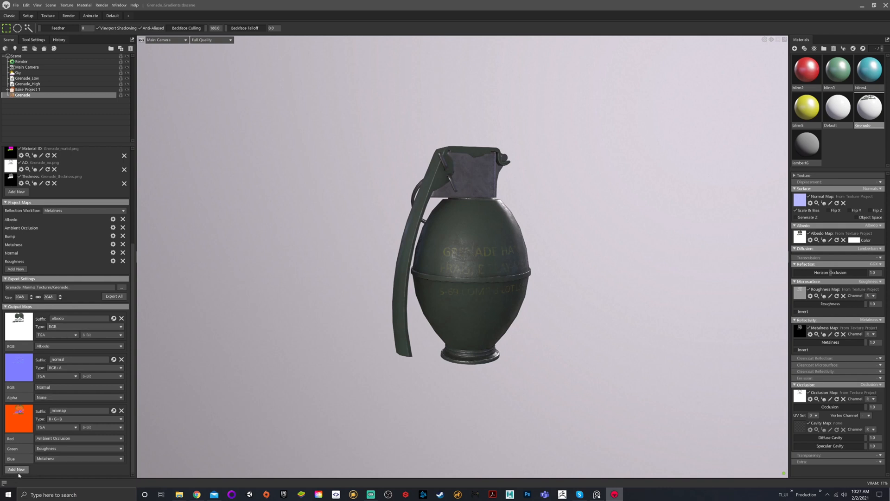
- Set the texture export to 2048 x 2048 with output to the Grenade Marmo Textures folder
left_click(16, 468)
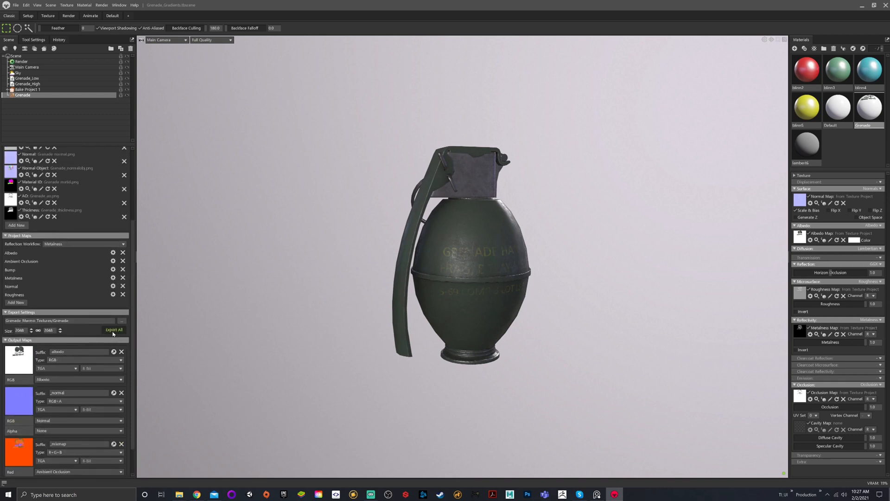
mouse_move(179, 494)
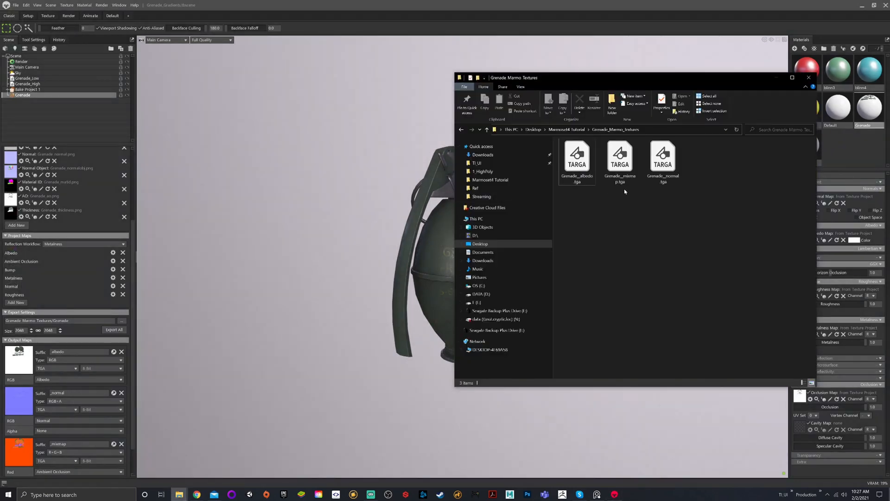
mouse_move(652, 190)
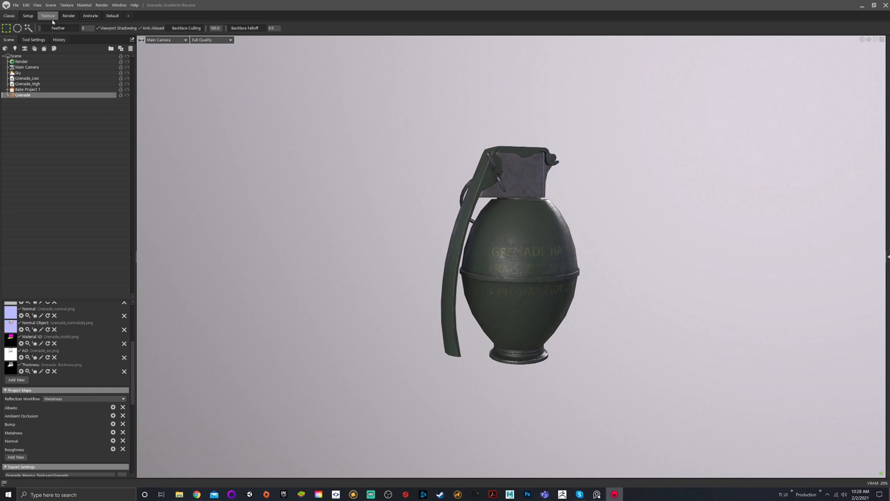
- Switch to the Texture workspace showing the UV canvas and layer stack
left_click(47, 16)
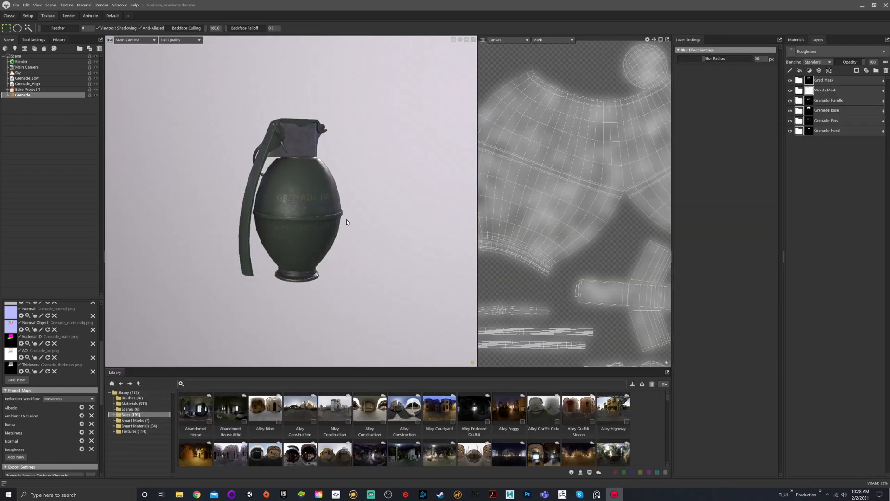